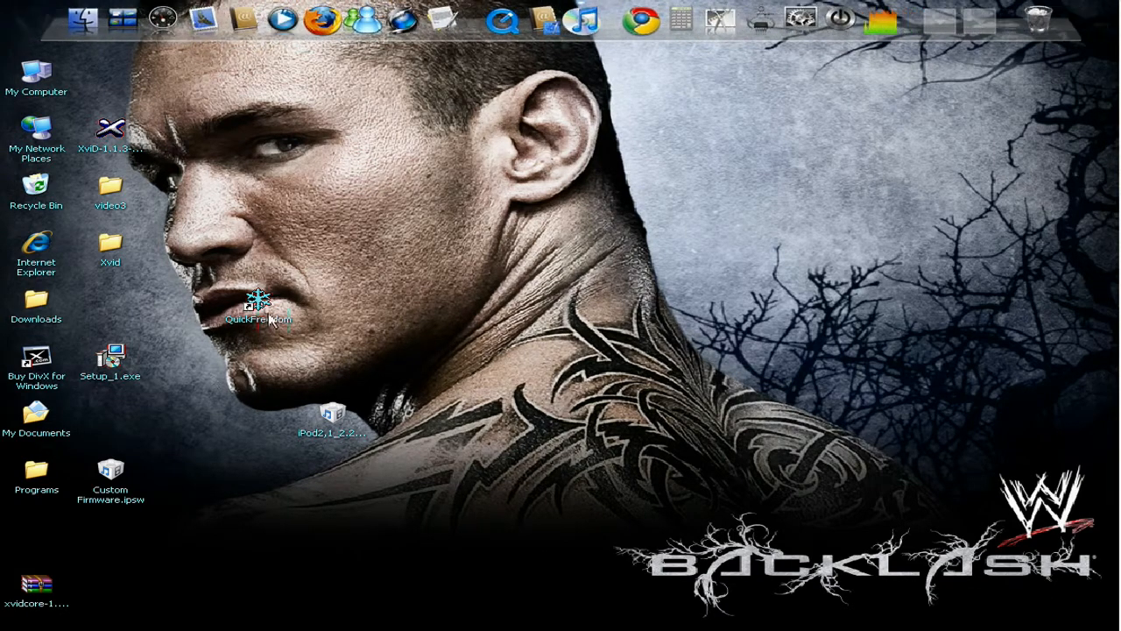
# Step: Cancel the iTunes 2.2.1 restore, then launch QuickFreedom showing LibUSB installed and firmware found
pyautogui.click(258, 305)
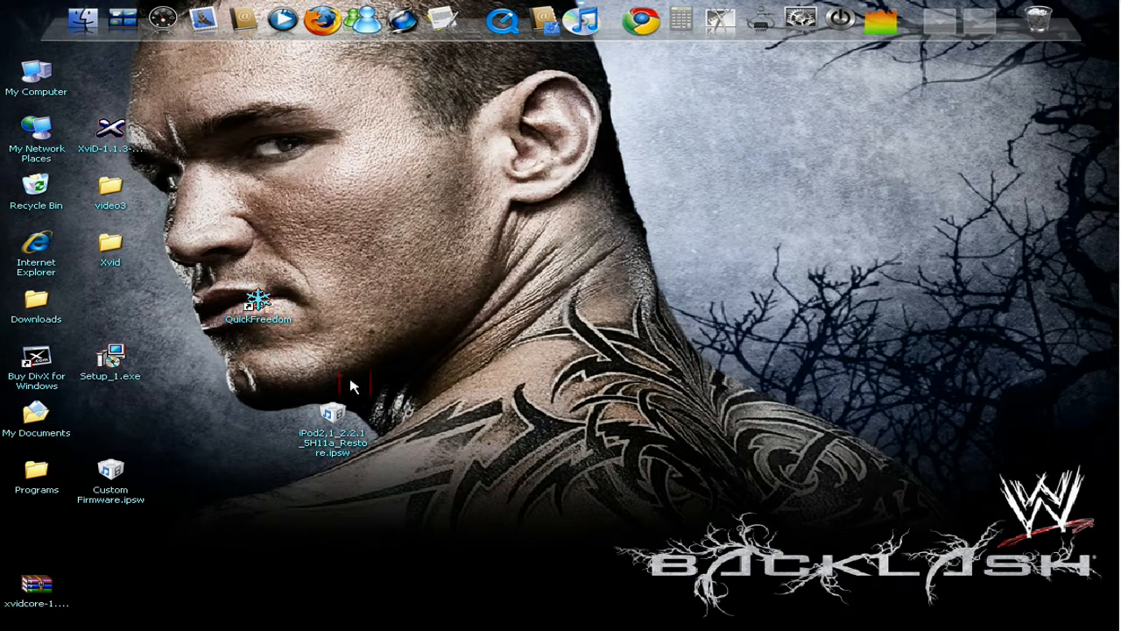
pyautogui.moveTo(331, 464)
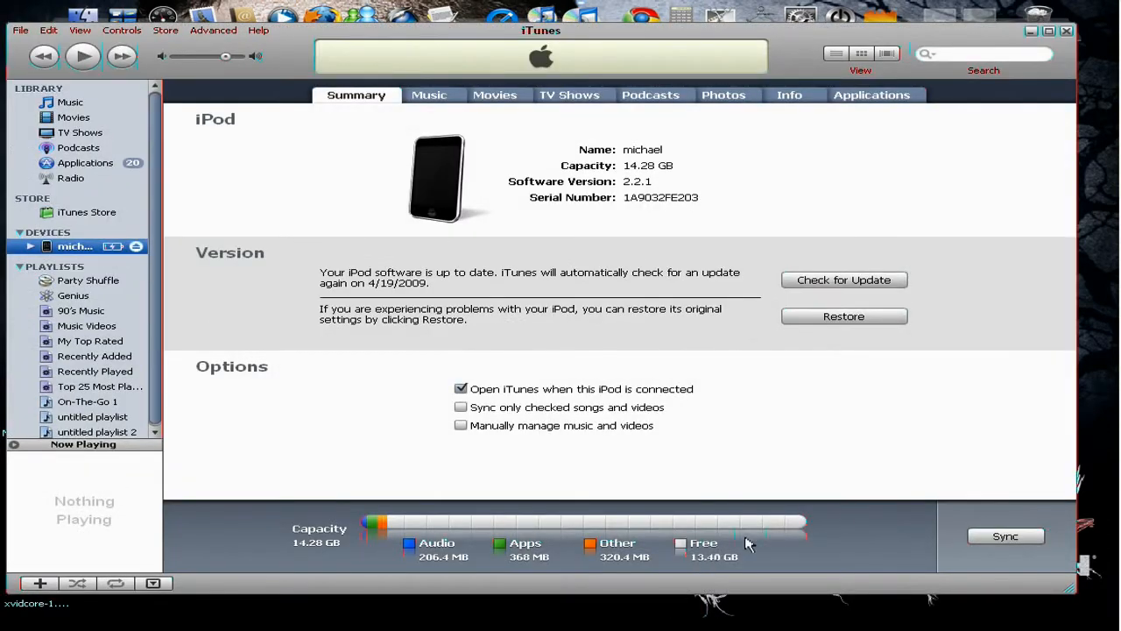
pyautogui.moveTo(847, 523)
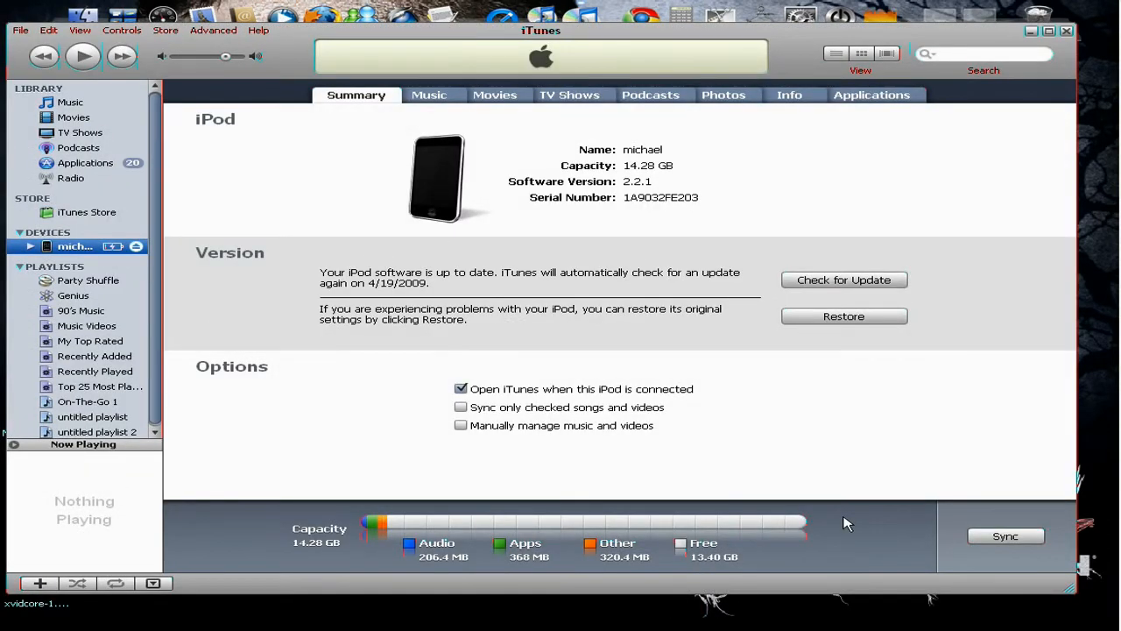
pyautogui.moveTo(857, 334)
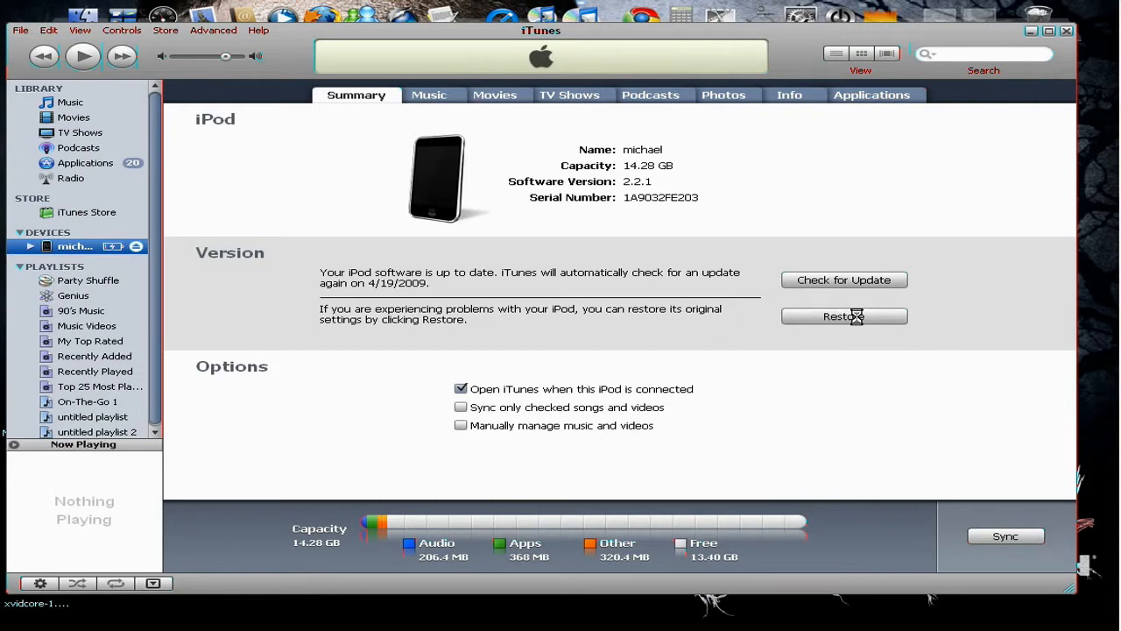
pyautogui.click(844, 317)
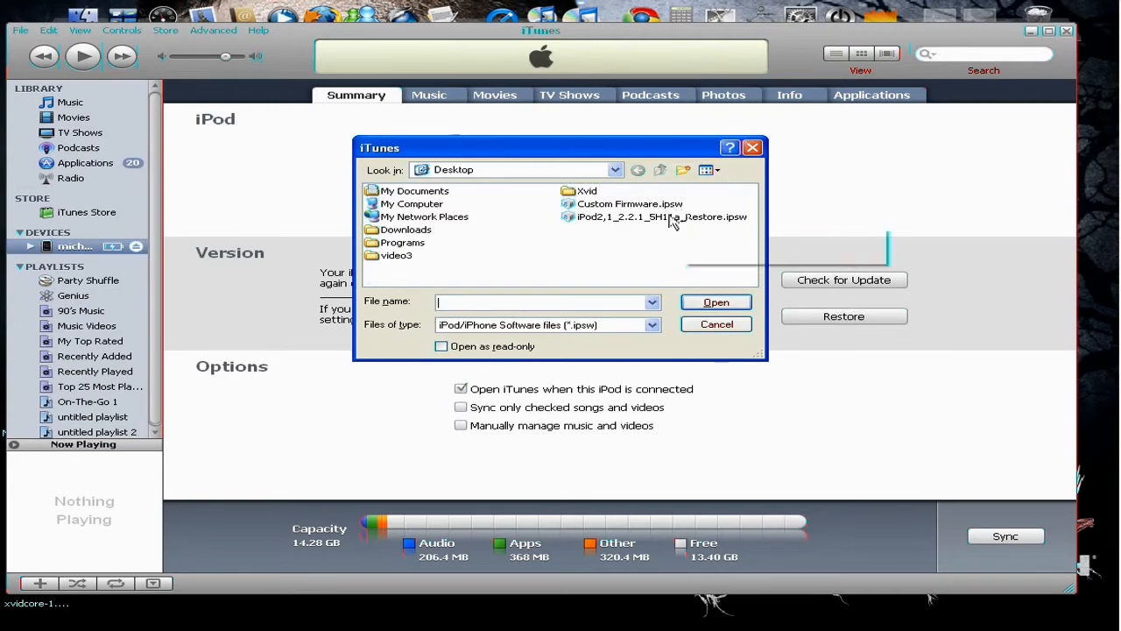
pyautogui.click(661, 217)
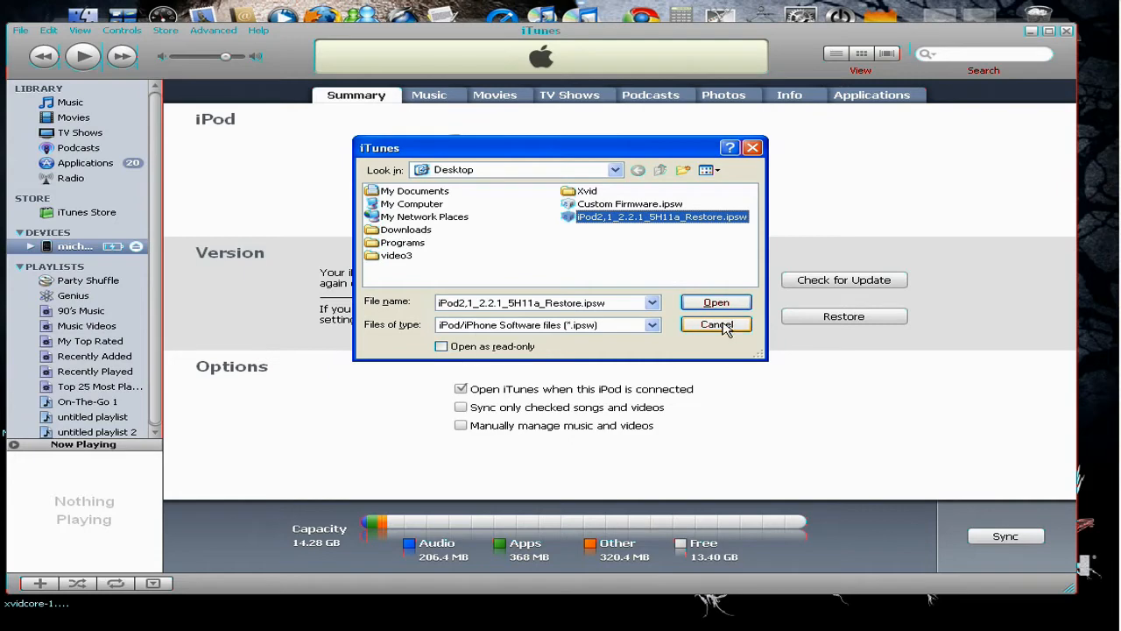
pyautogui.click(716, 325)
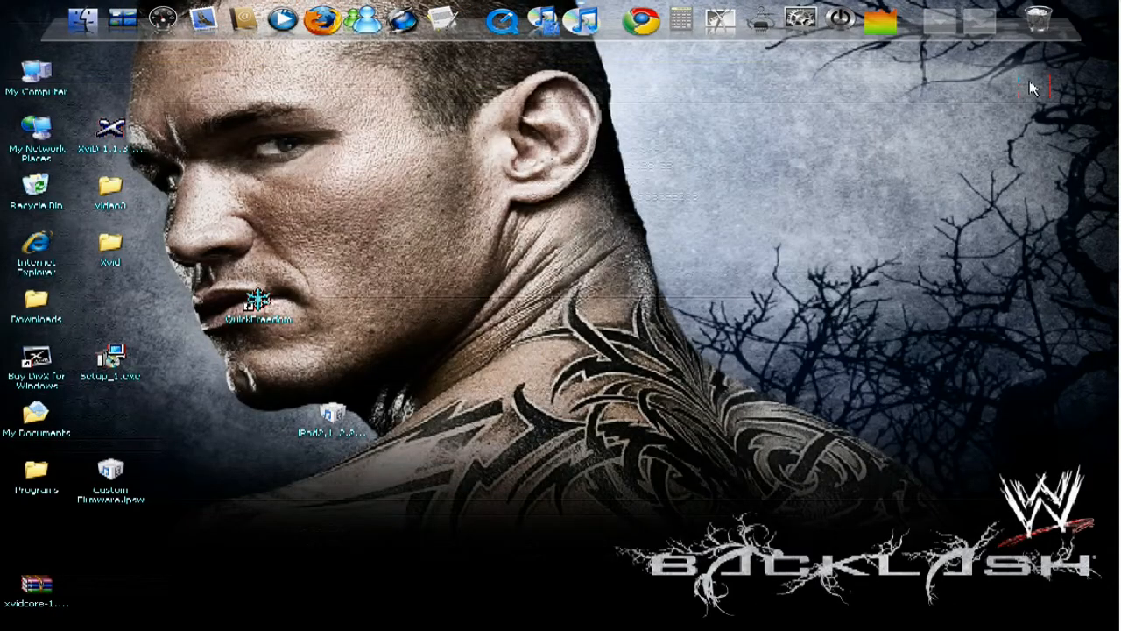
pyautogui.doubleClick(257, 298)
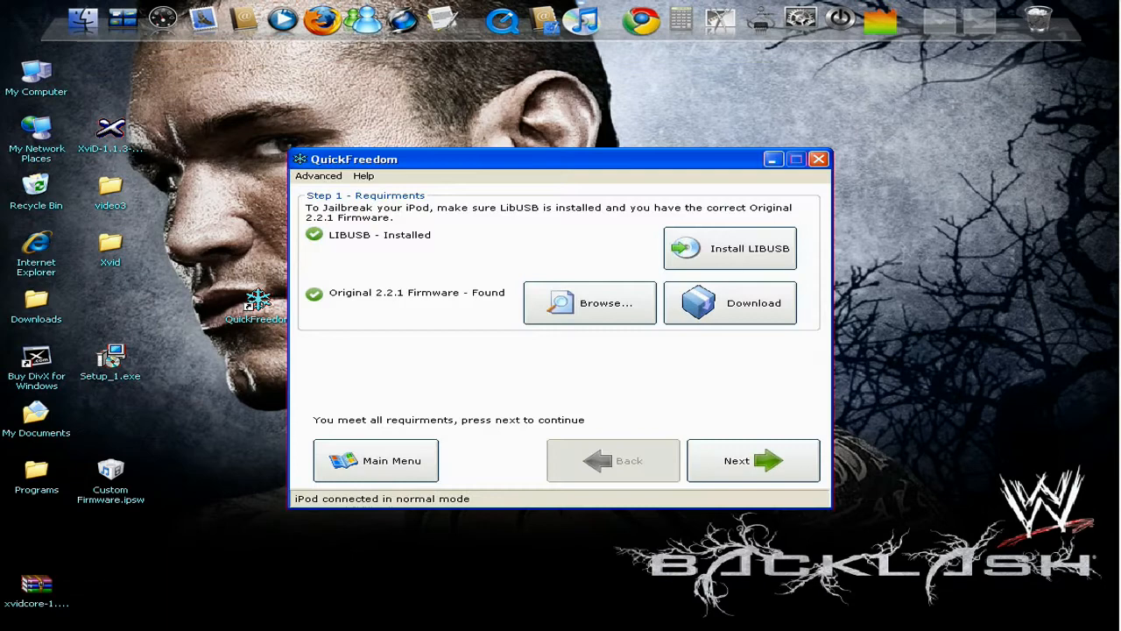
pyautogui.moveTo(171, 310)
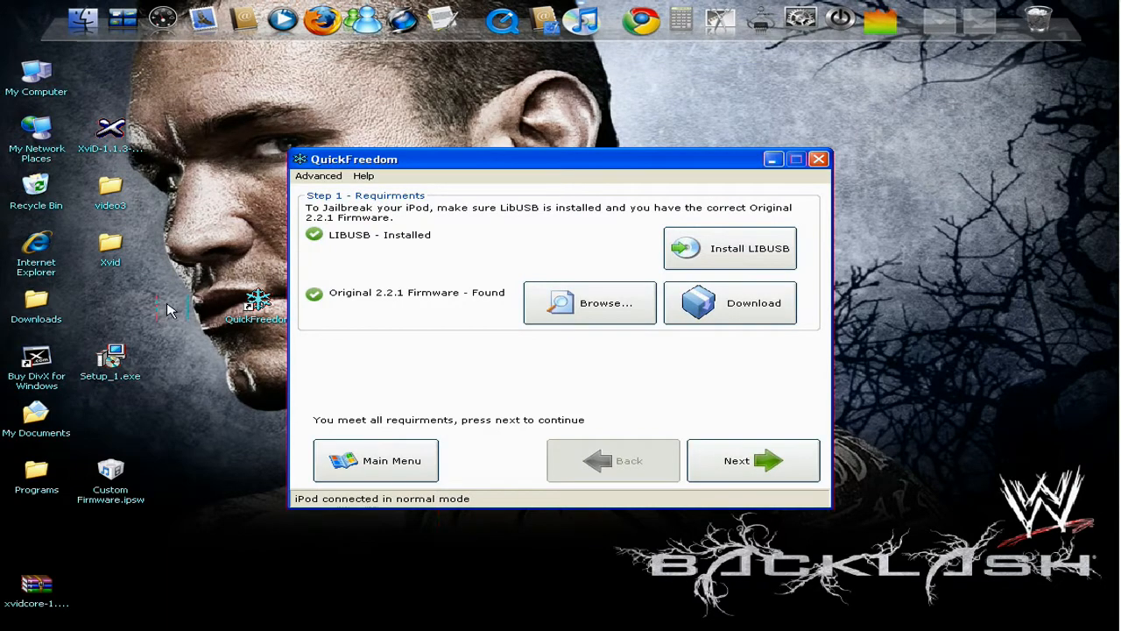
pyautogui.moveTo(478, 225)
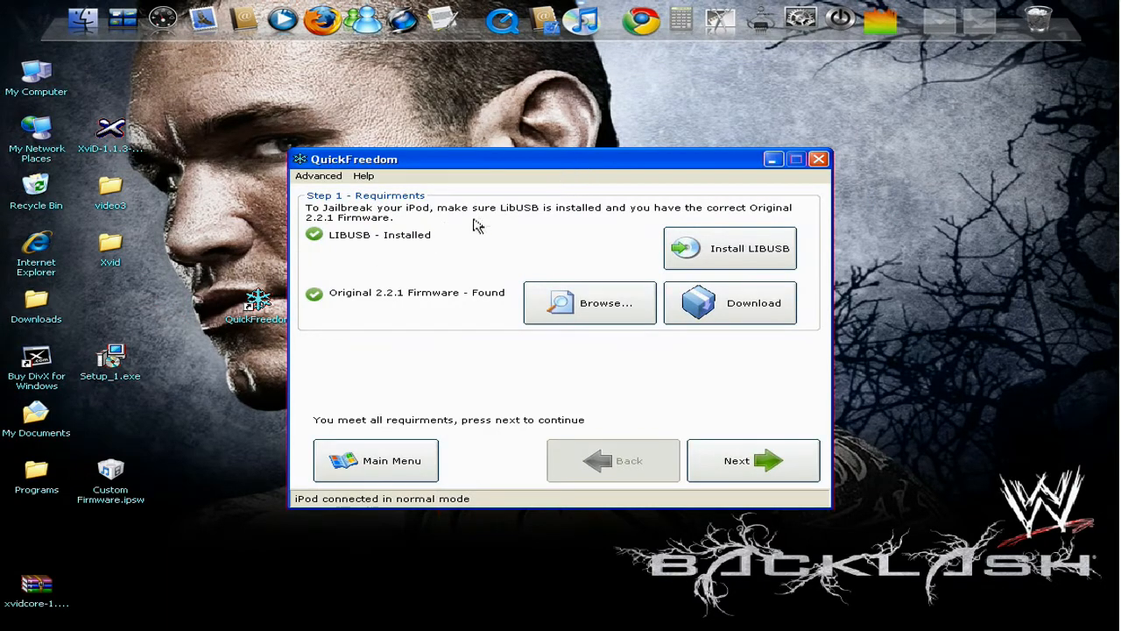
pyautogui.moveTo(525, 478)
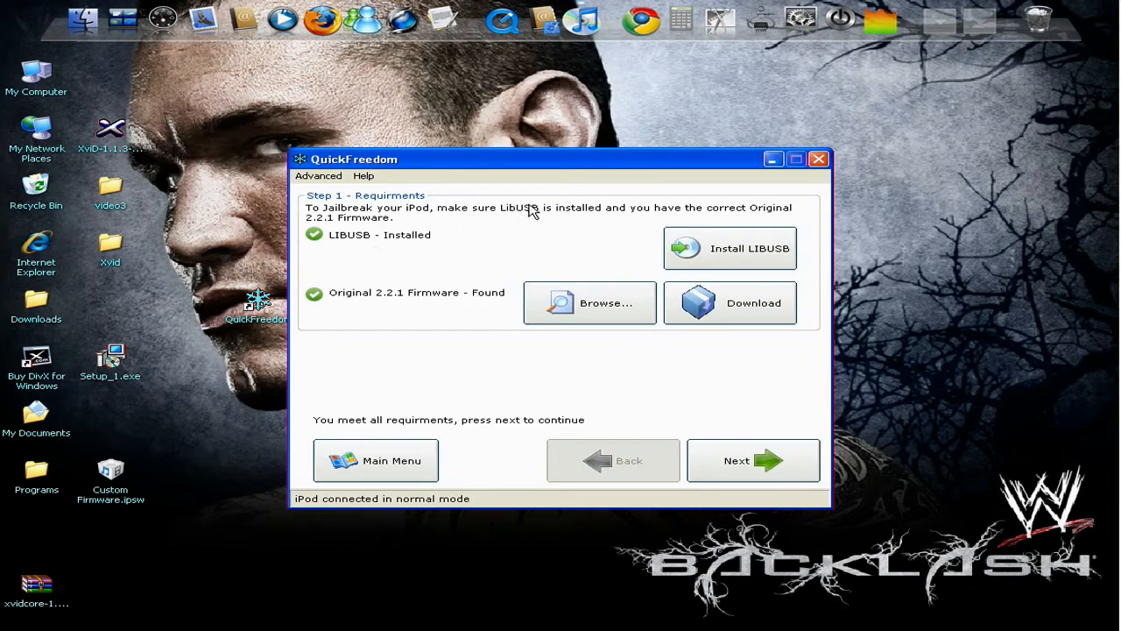
pyautogui.moveTo(297, 250)
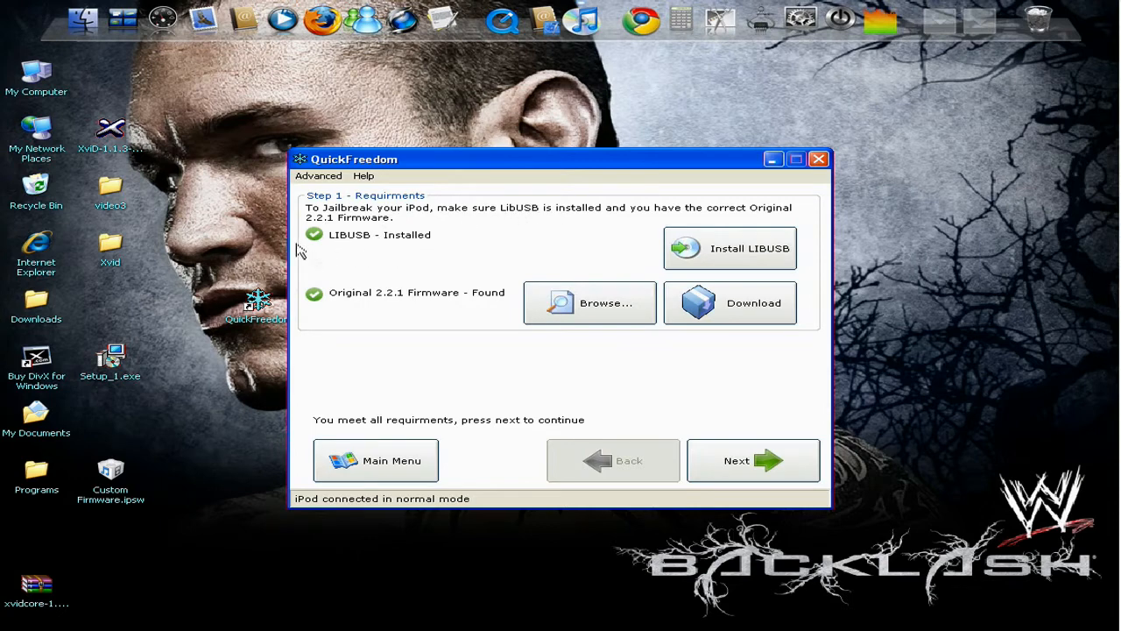
pyautogui.moveTo(537, 255)
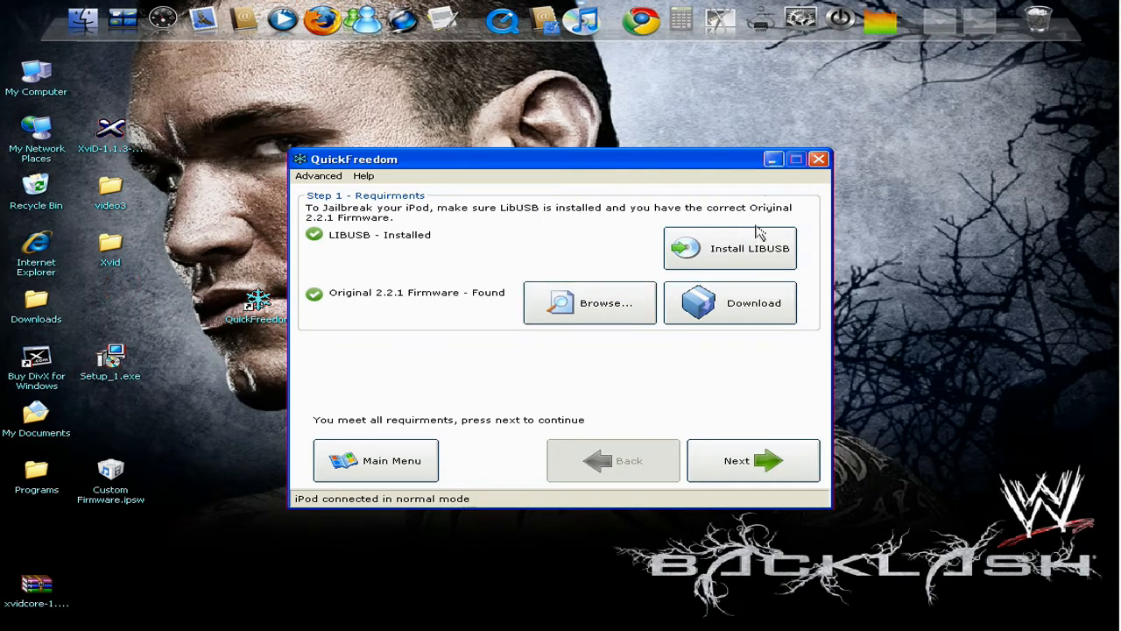
pyautogui.moveTo(429, 180)
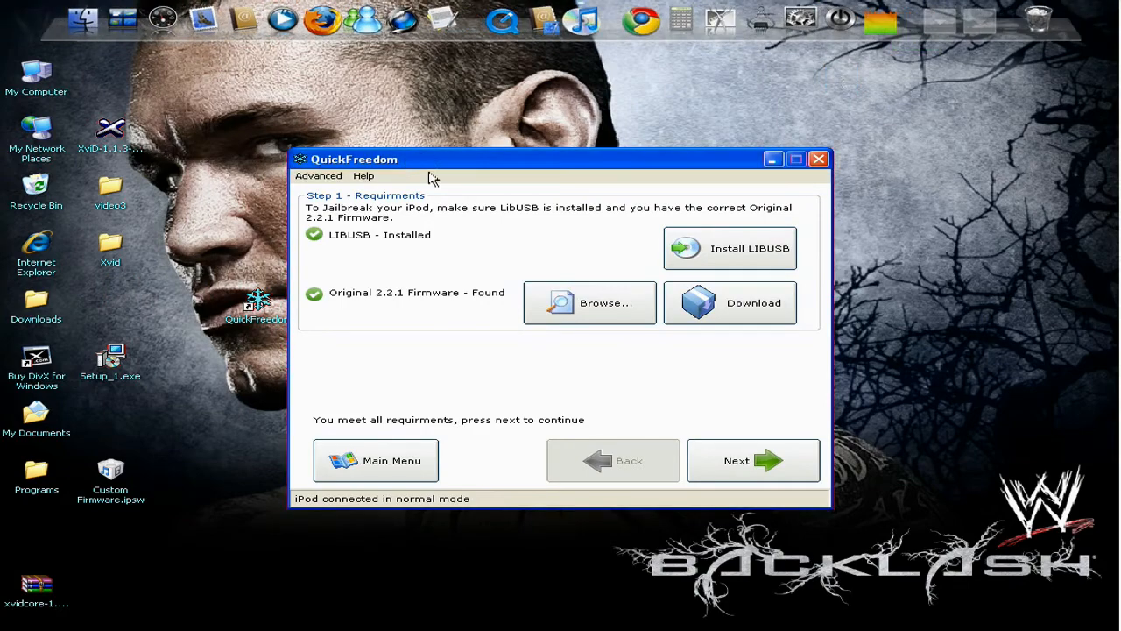
pyautogui.moveTo(571, 214)
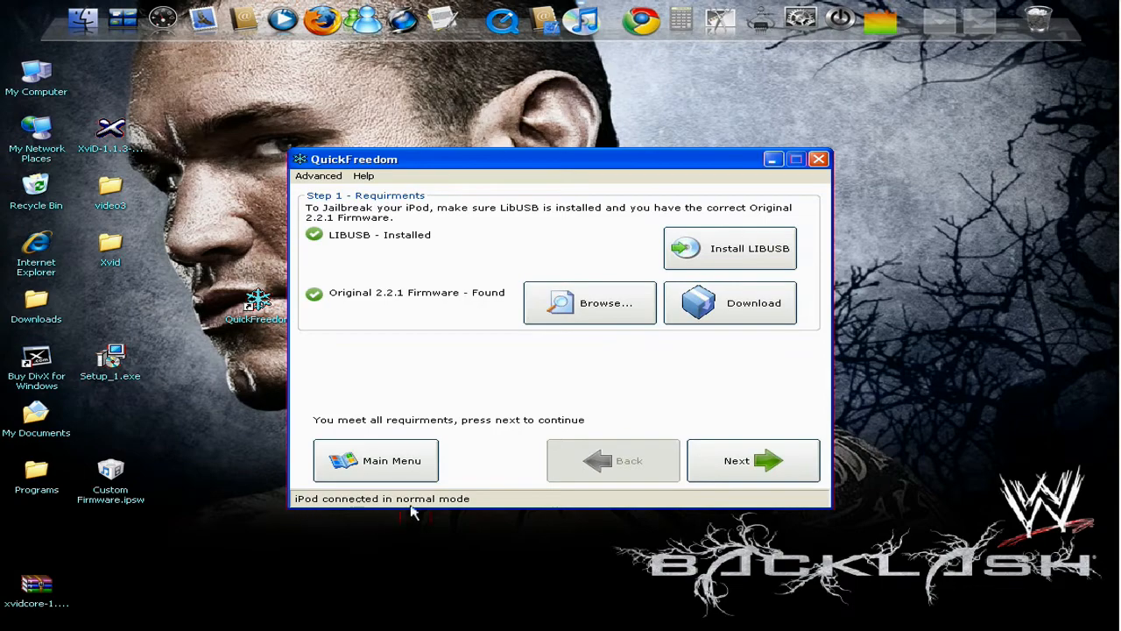
pyautogui.moveTo(707, 444)
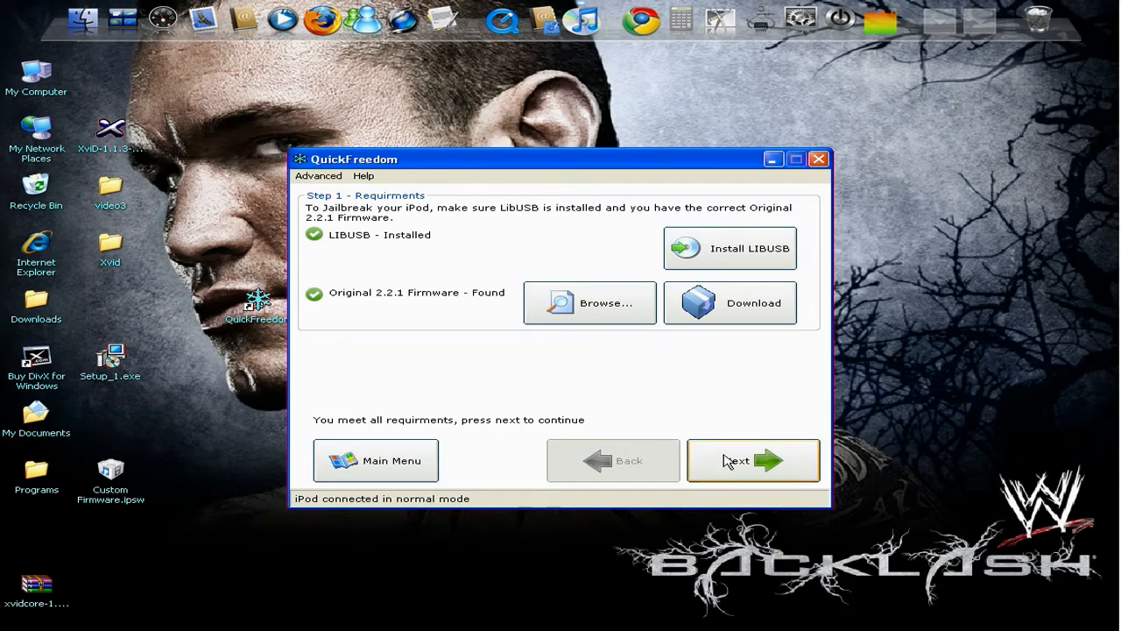
# Step: Advance QuickFreedom to Step 2, Create Custom Firmware, keeping Install Installer checked
pyautogui.click(753, 460)
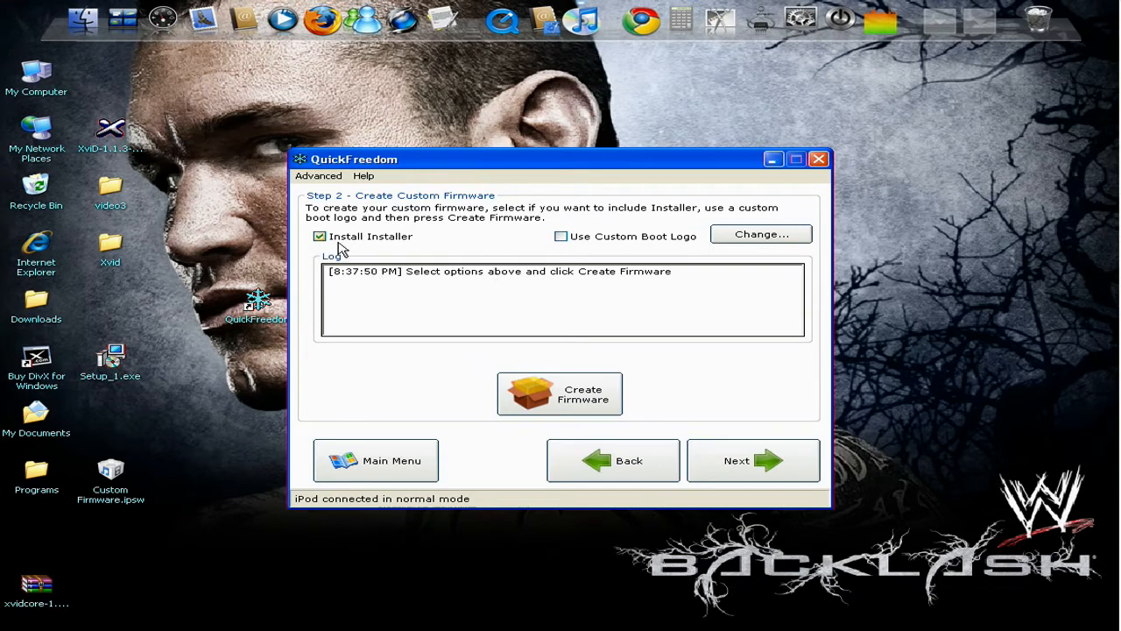
pyautogui.moveTo(429, 237)
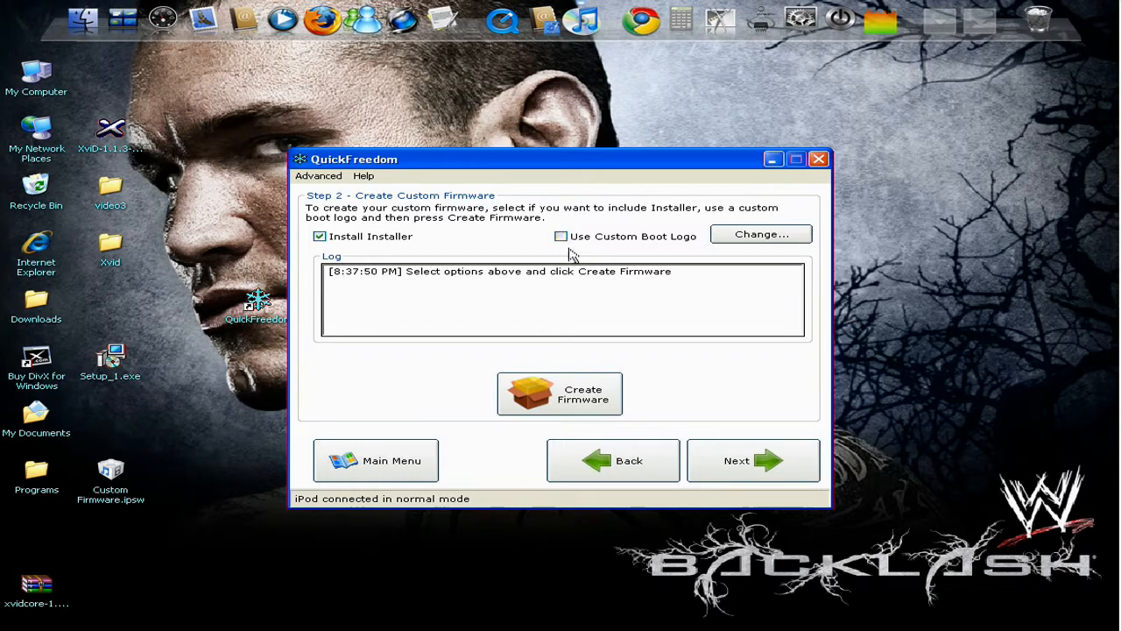
pyautogui.moveTo(568, 271)
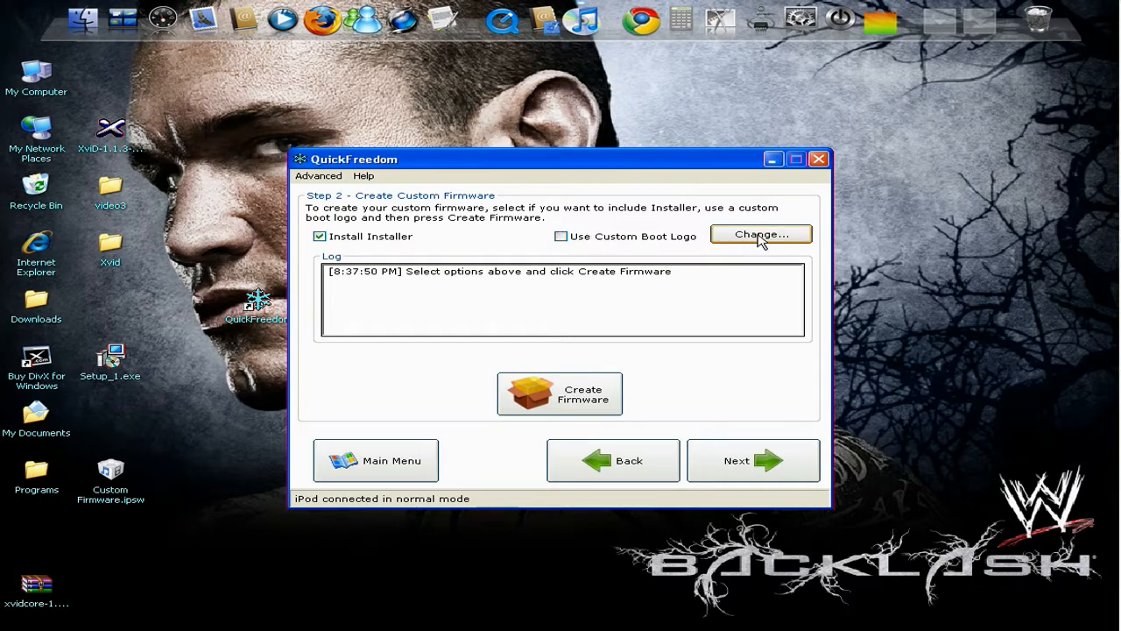
pyautogui.moveTo(552, 250)
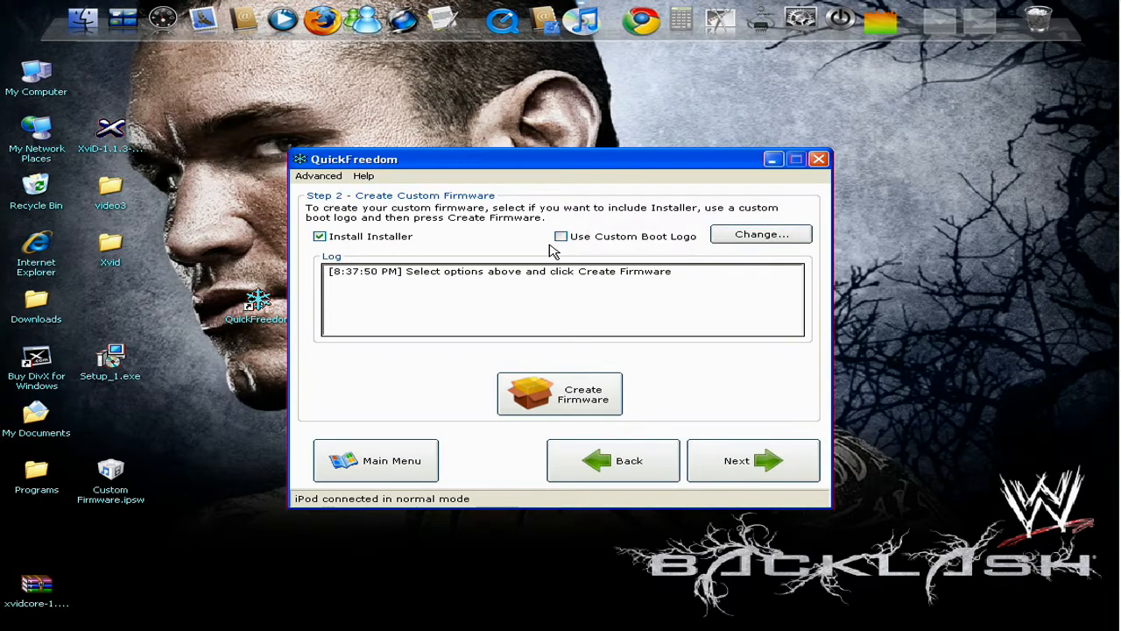
# Step: Enable a custom boot logo using the first glowing Apple image, skipping the custom file picker
pyautogui.click(760, 234)
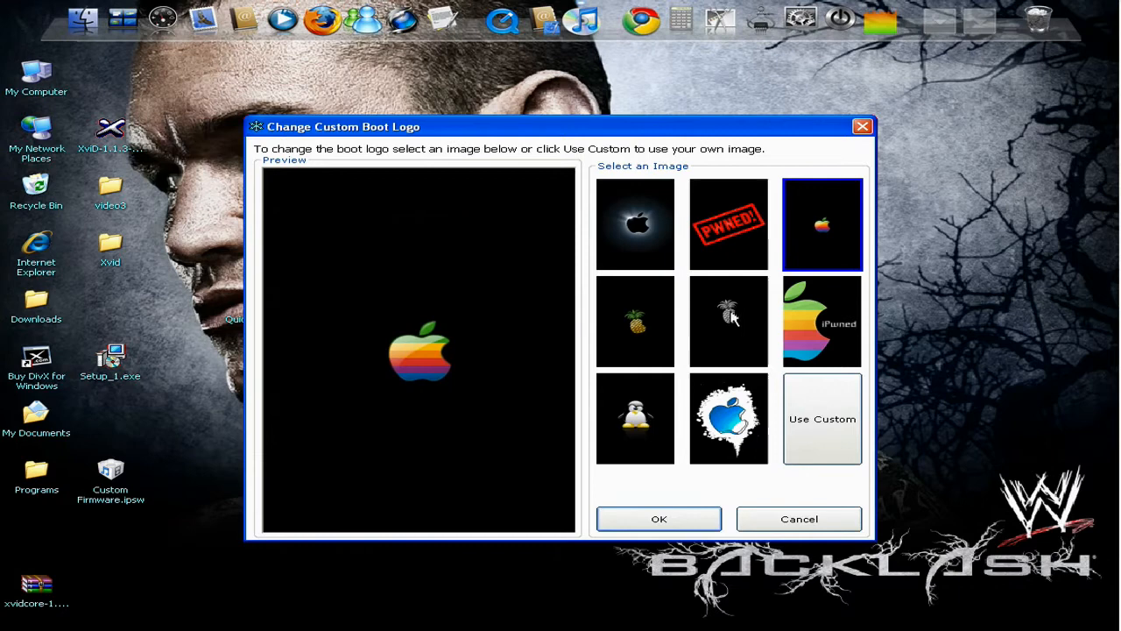
pyautogui.click(636, 224)
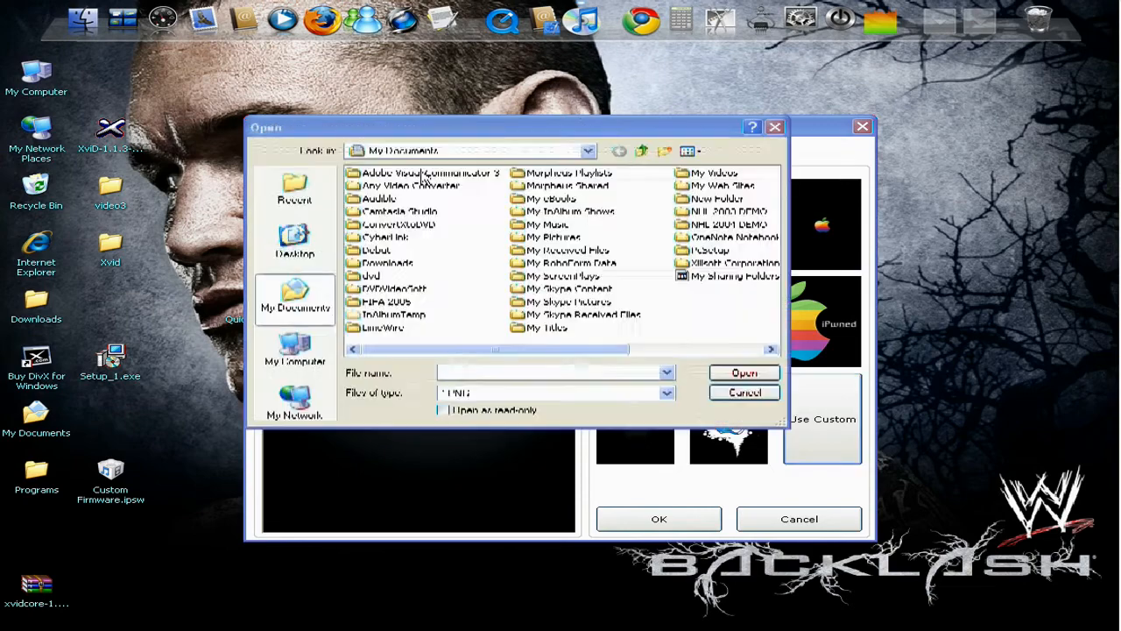
pyautogui.click(744, 391)
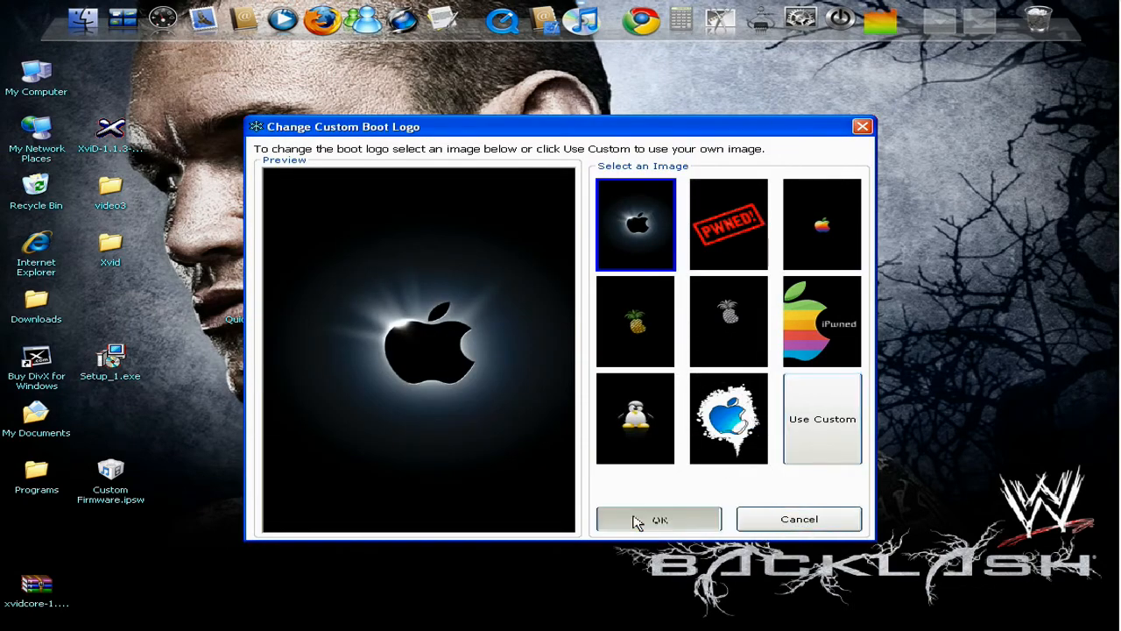
pyautogui.click(658, 519)
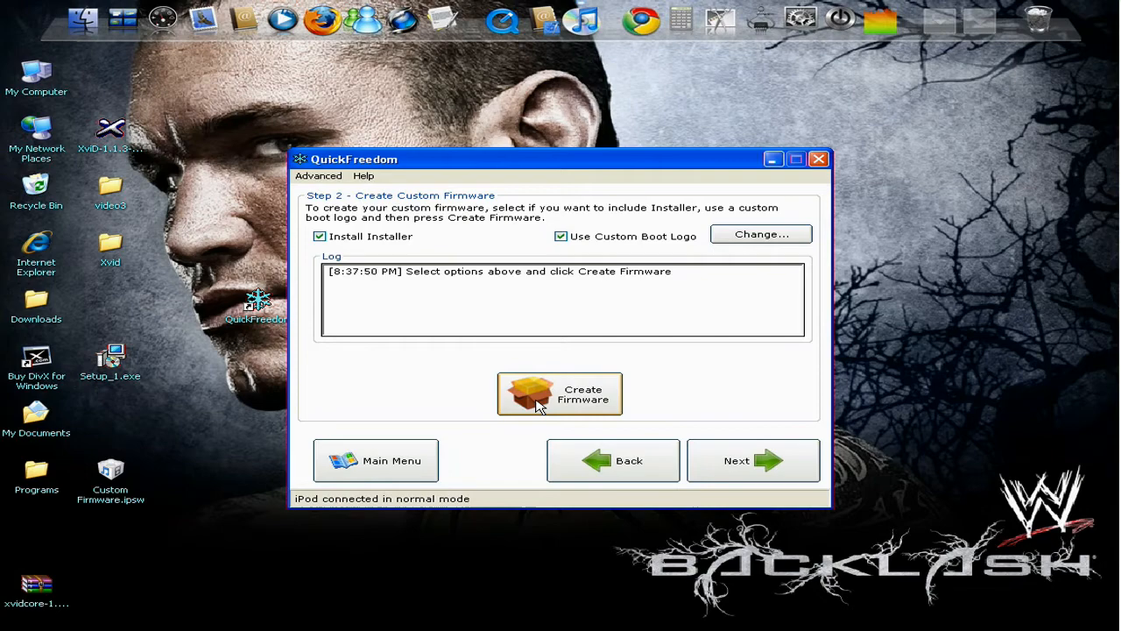
pyautogui.moveTo(793, 462)
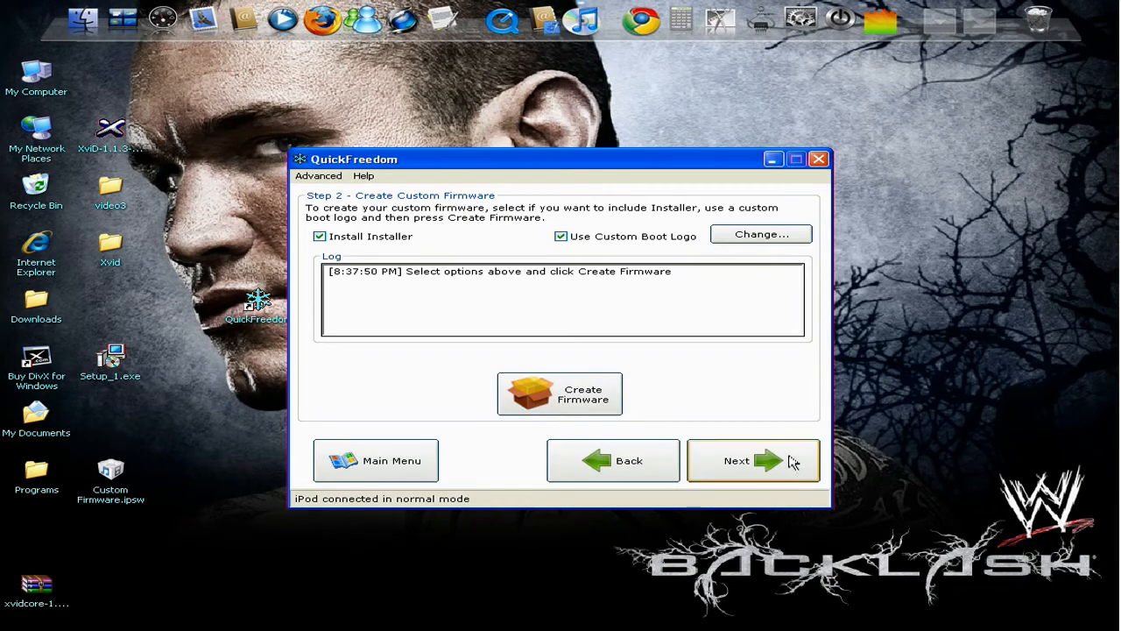
# Step: Advance QuickFreedom to the Pre-Jailbreak step with its DFU mode instructions
pyautogui.click(753, 460)
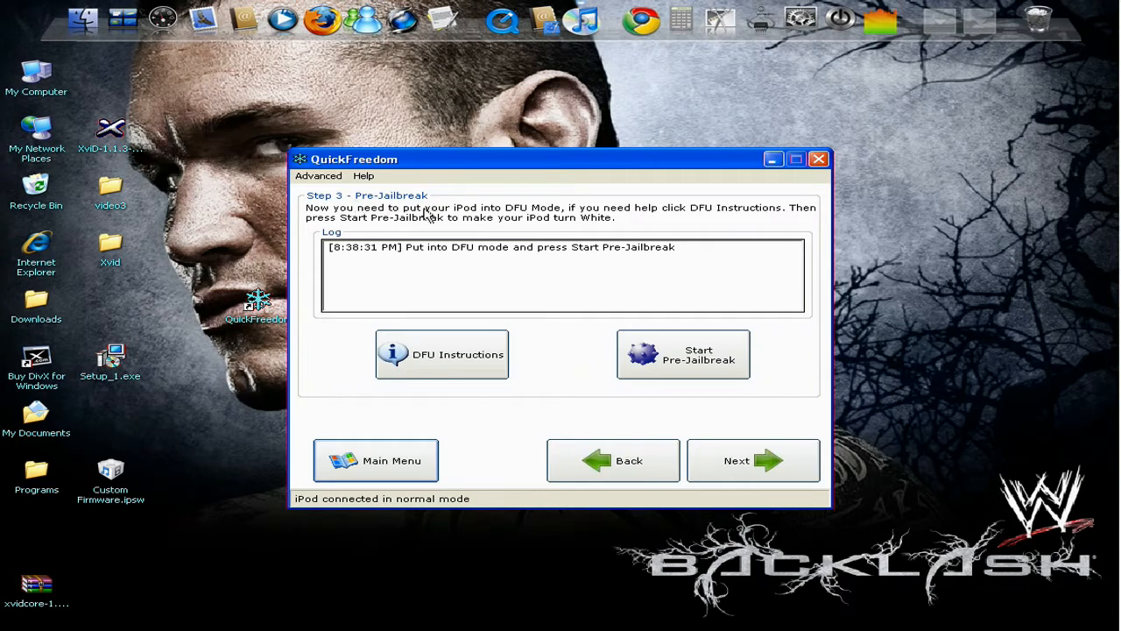
pyautogui.moveTo(542, 224)
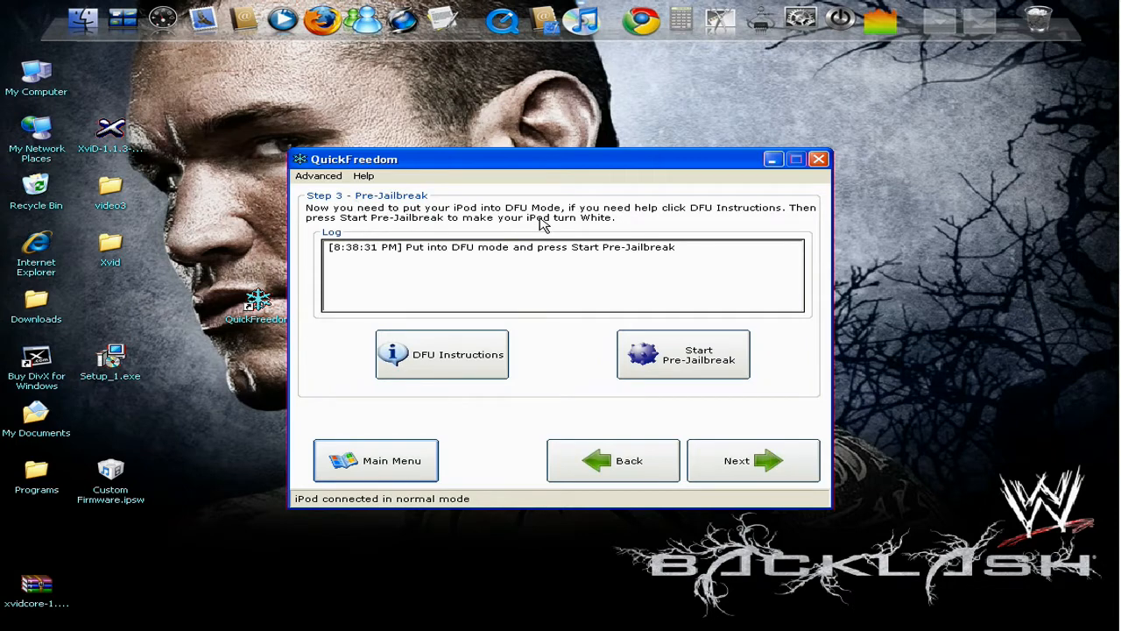
pyautogui.moveTo(556, 285)
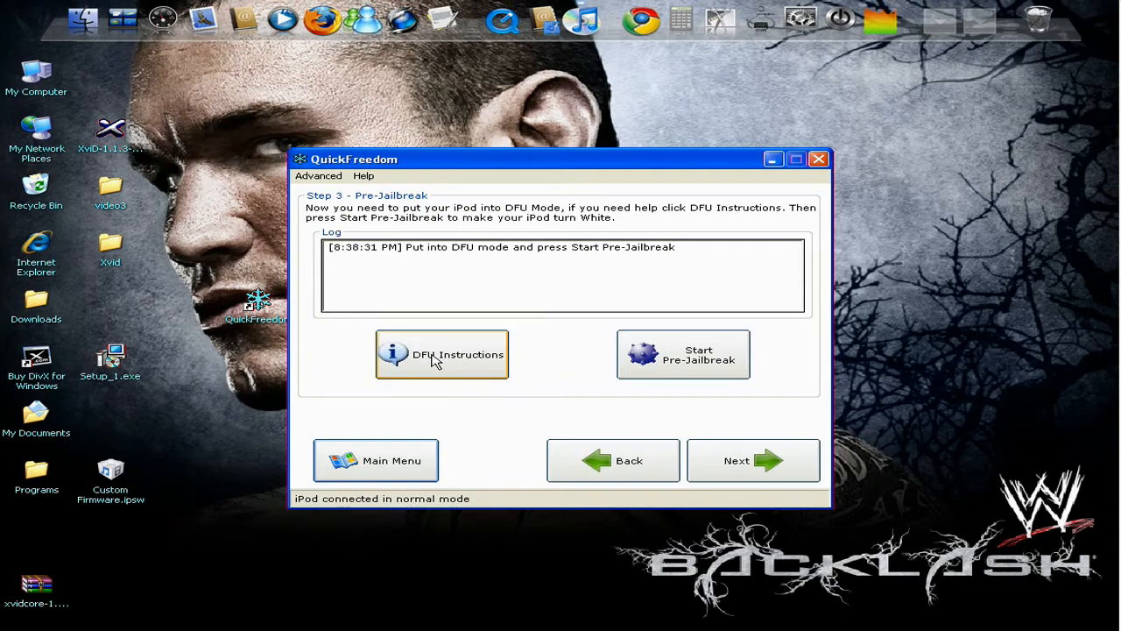
pyautogui.click(442, 354)
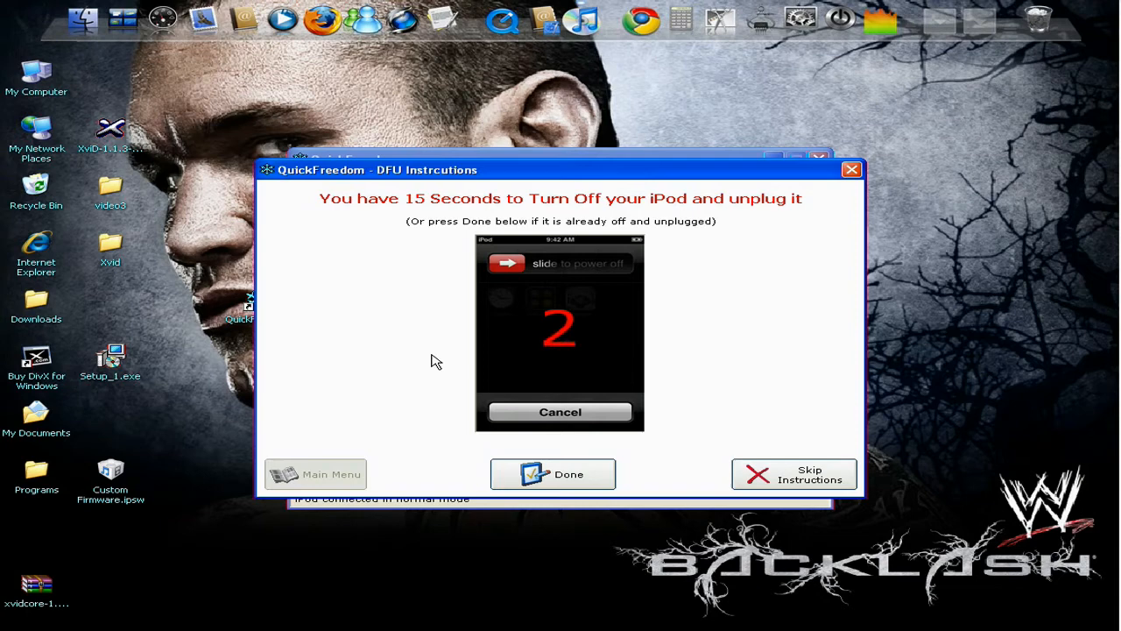
pyautogui.click(552, 474)
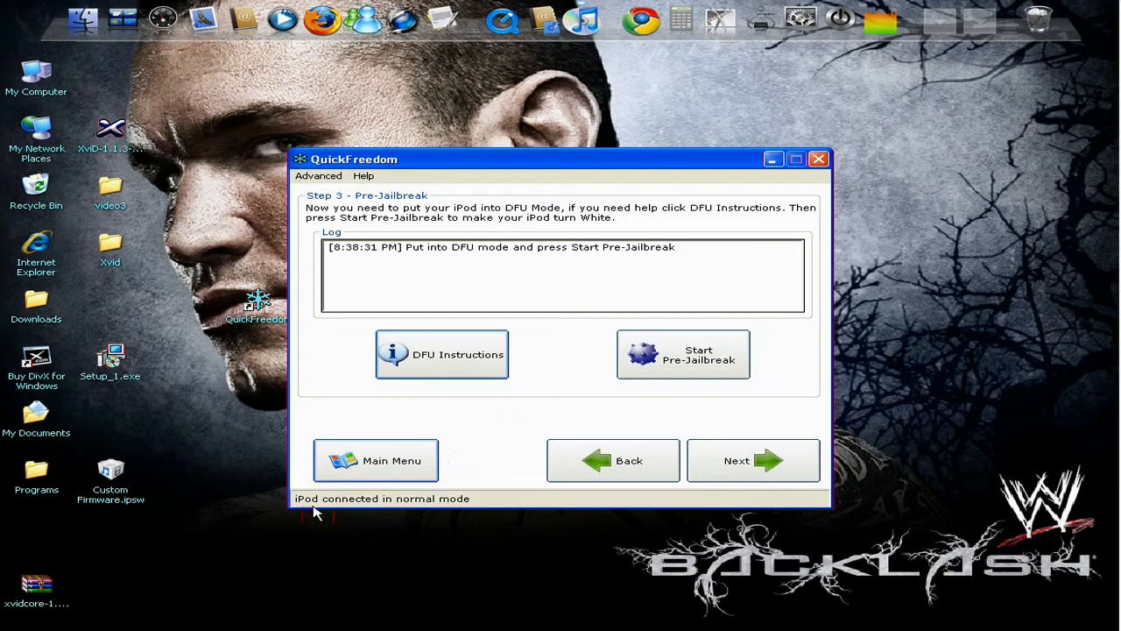
pyautogui.click(683, 354)
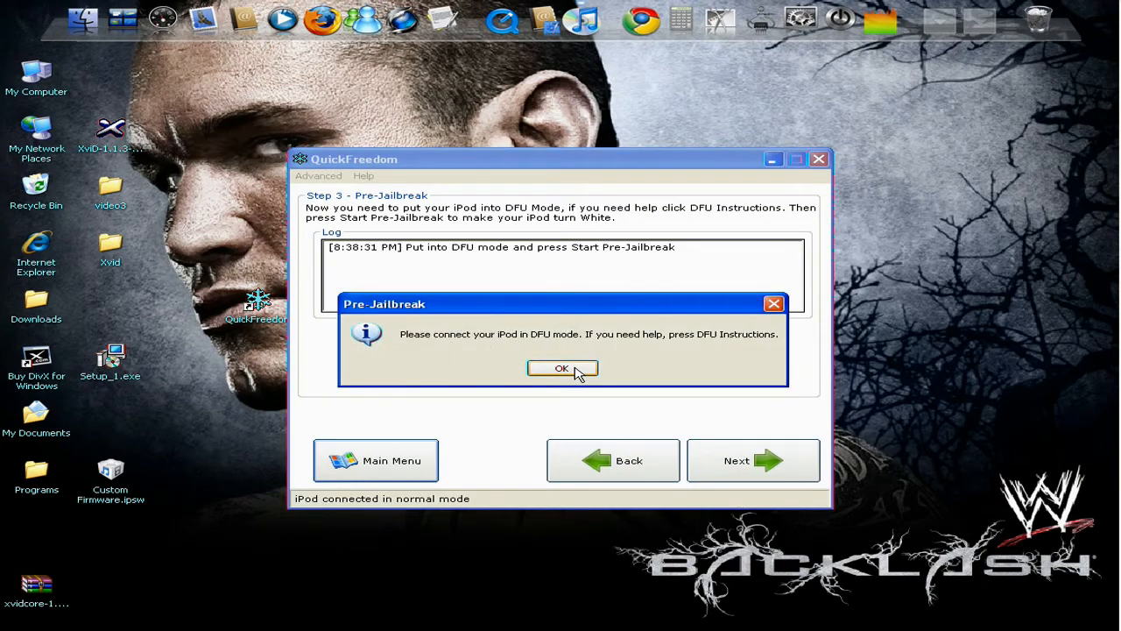
pyautogui.click(561, 368)
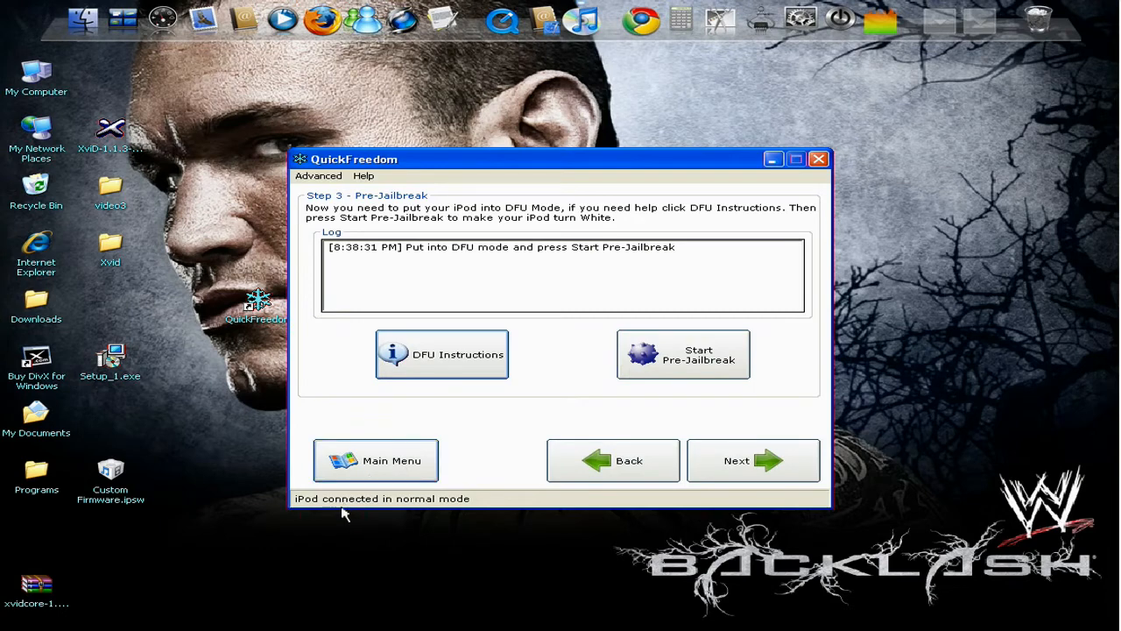
pyautogui.moveTo(416, 500)
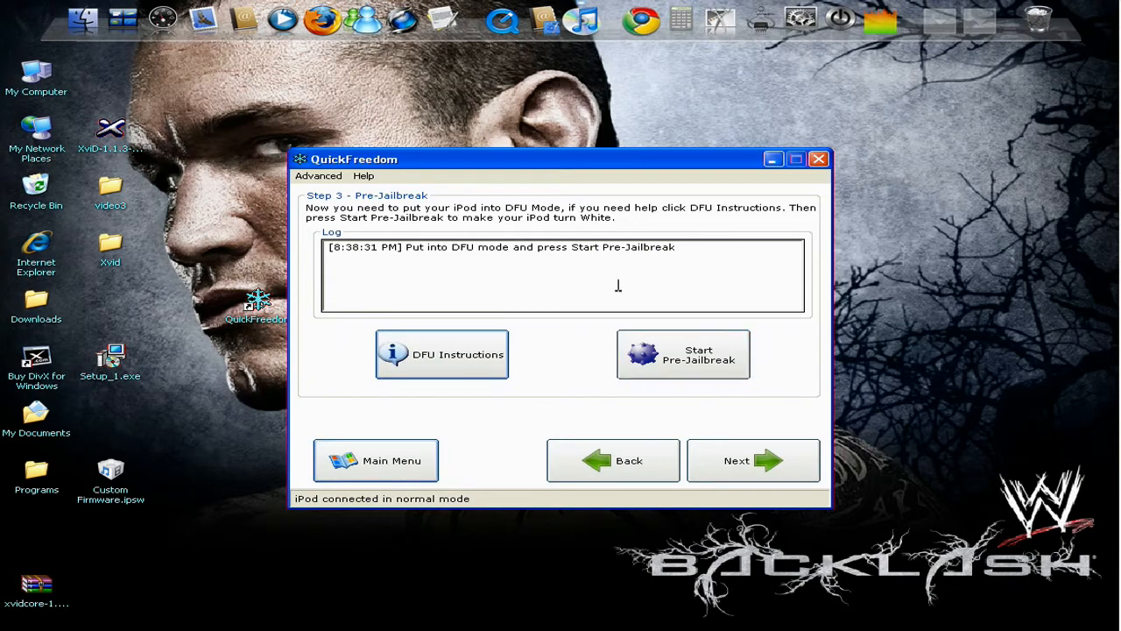
pyautogui.moveTo(500, 221)
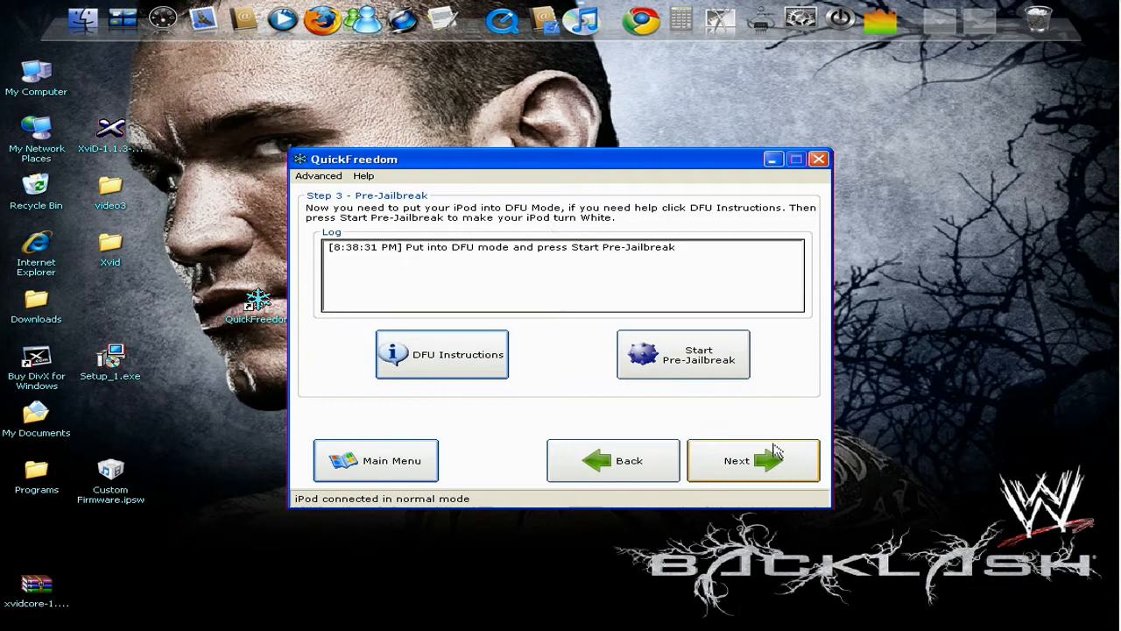
# Step: Advance QuickFreedom to Step 4, Restore Custom Firmware
pyautogui.click(753, 460)
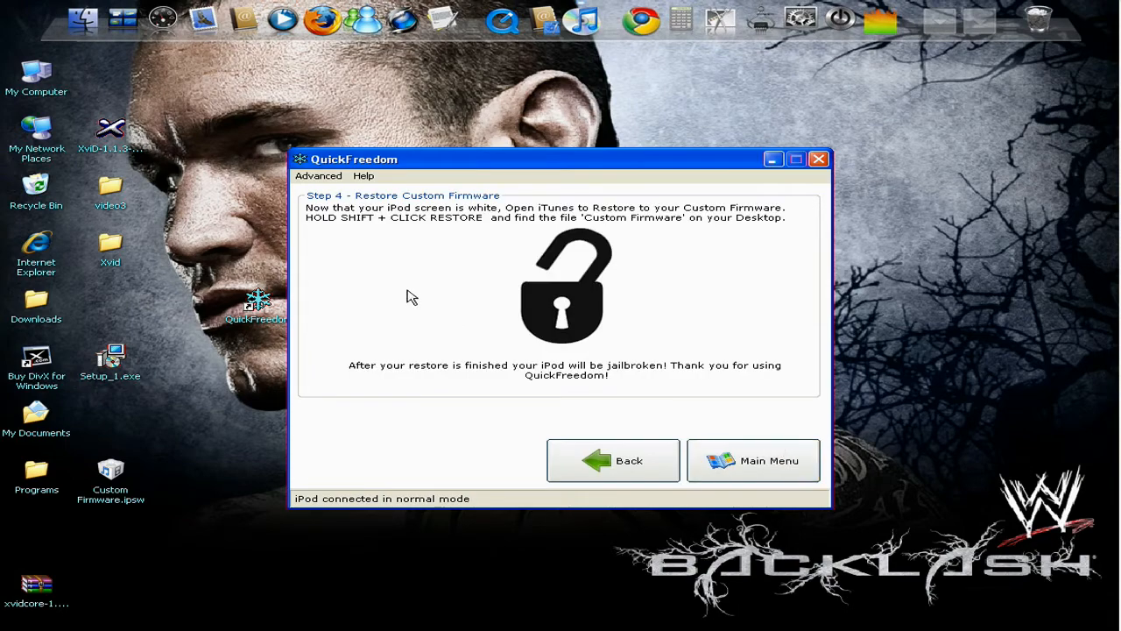
pyautogui.moveTo(413, 418)
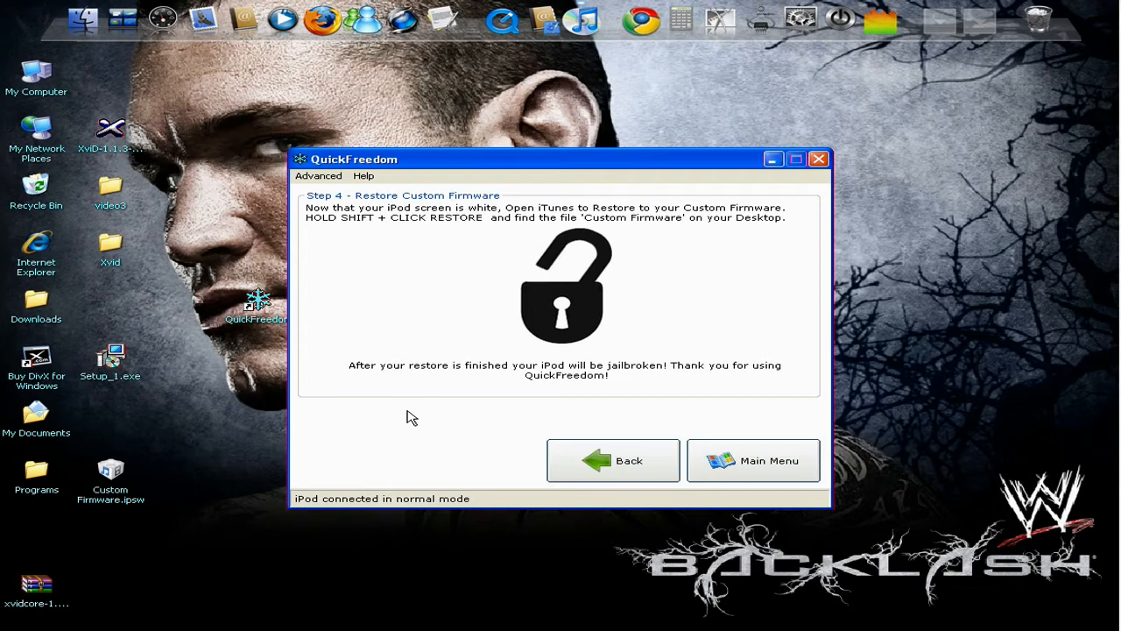
pyautogui.moveTo(320, 296)
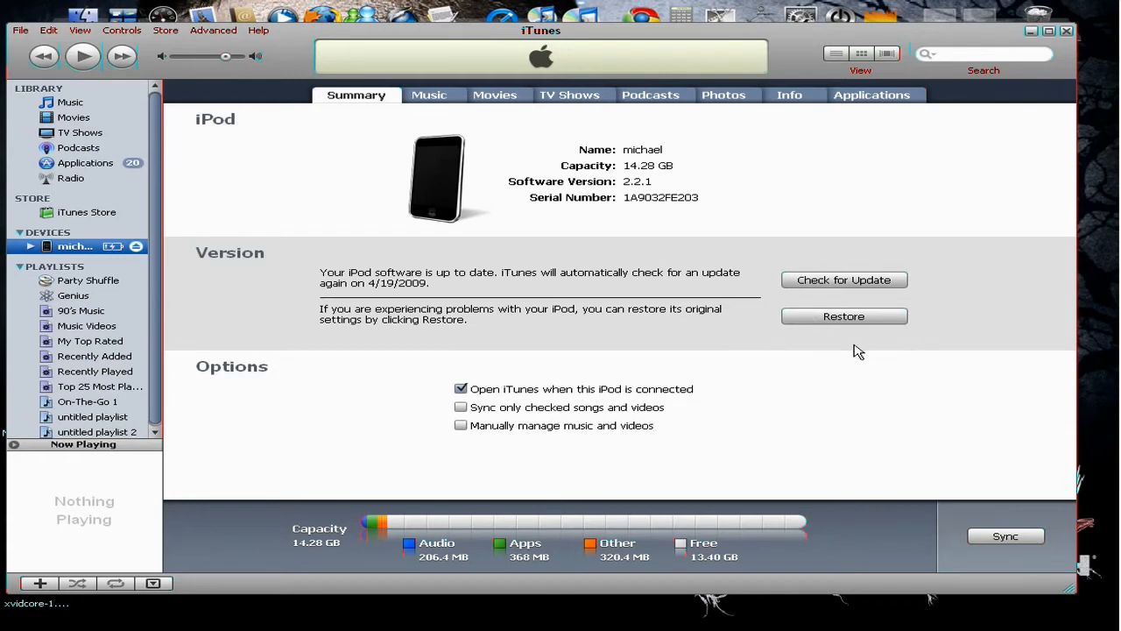
pyautogui.moveTo(845, 316)
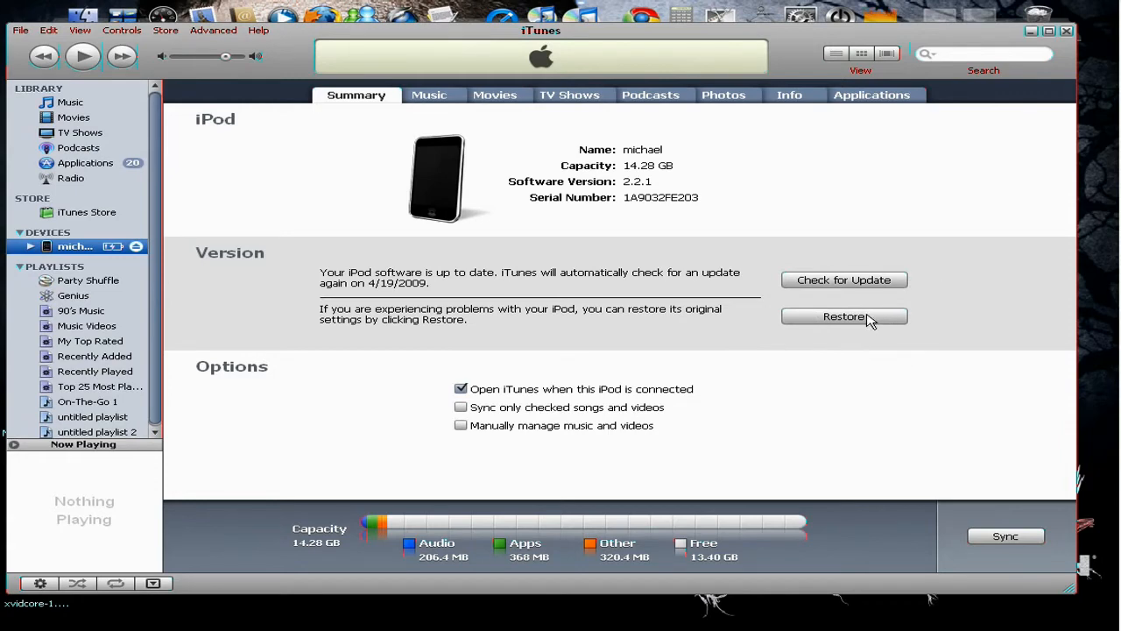
# Step: Shift-Restore the iPod in iTunes using Custom Firmware.ipsw from the Desktop
pyautogui.click(844, 316)
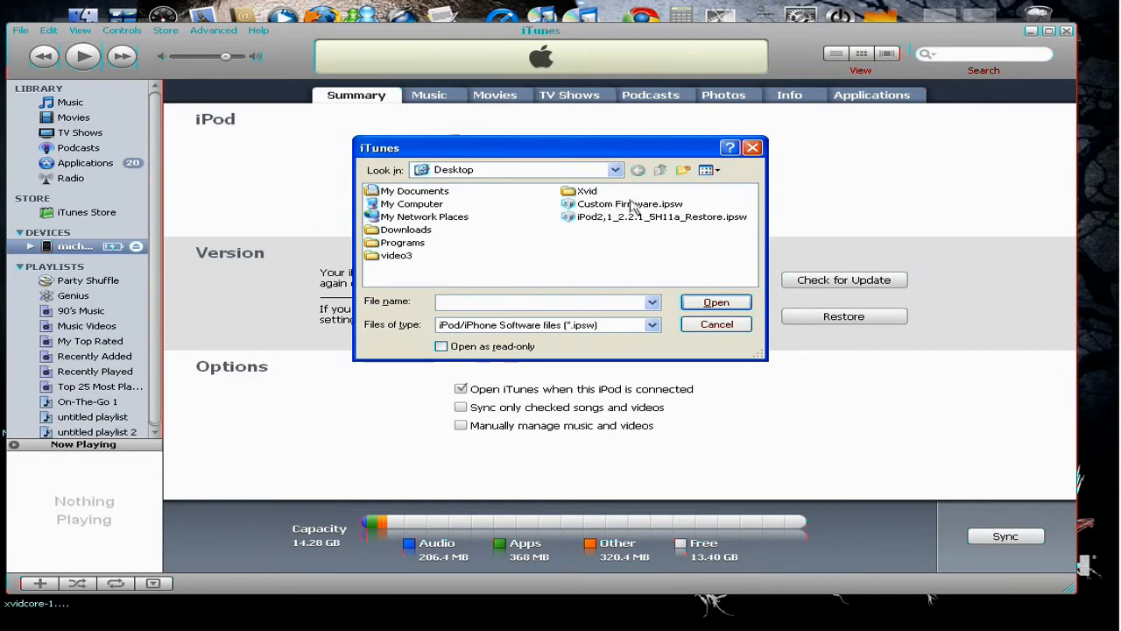
pyautogui.click(630, 203)
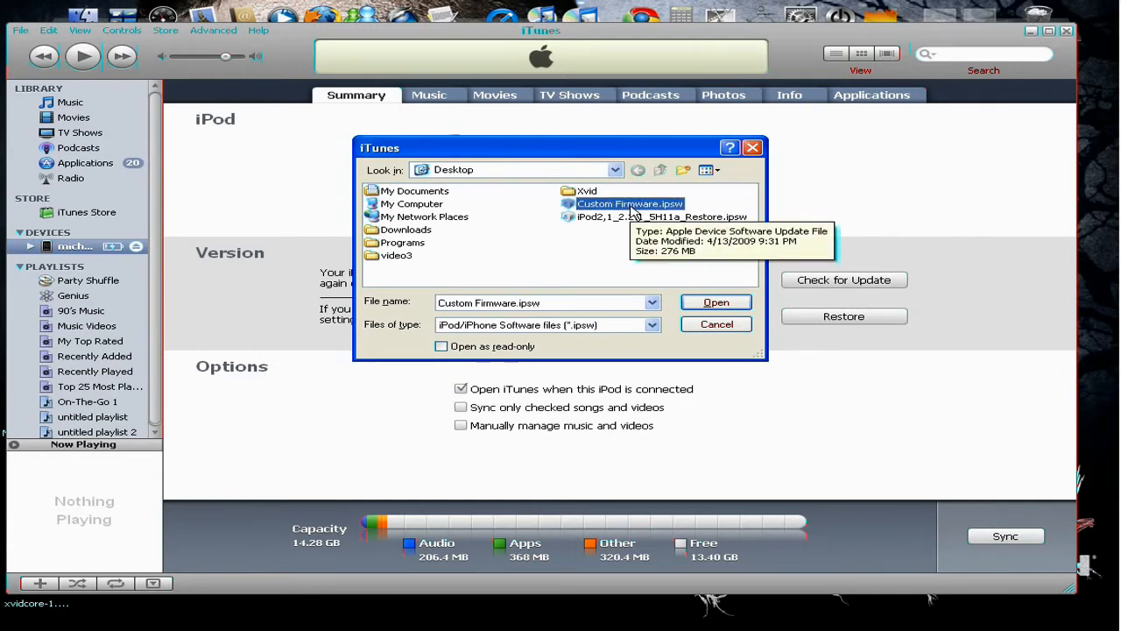
pyautogui.moveTo(731, 201)
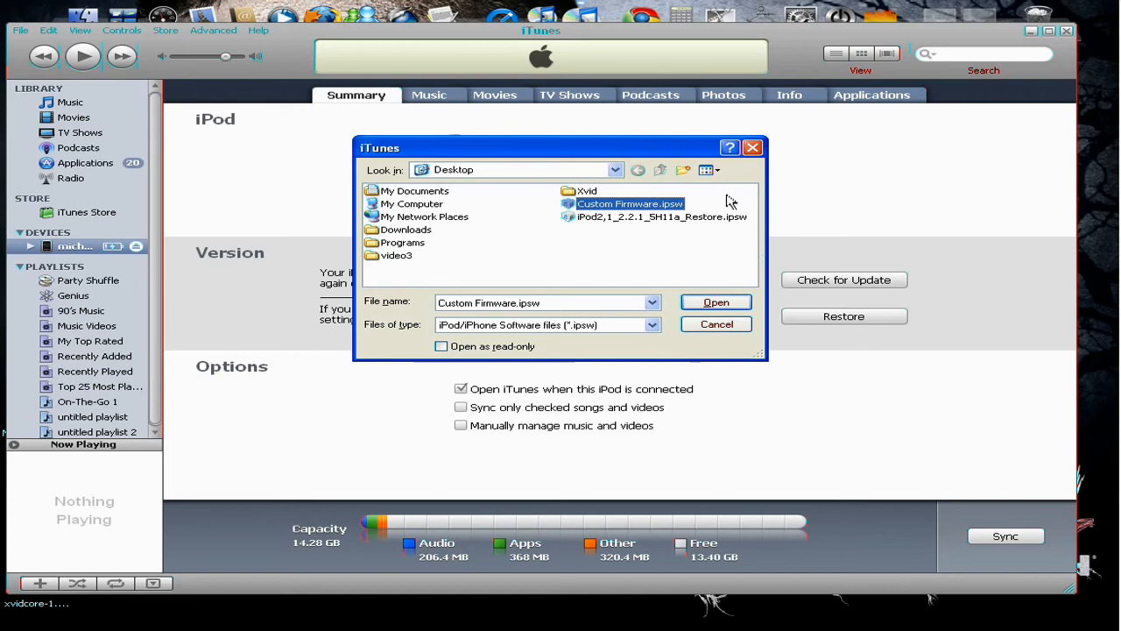
pyautogui.click(716, 323)
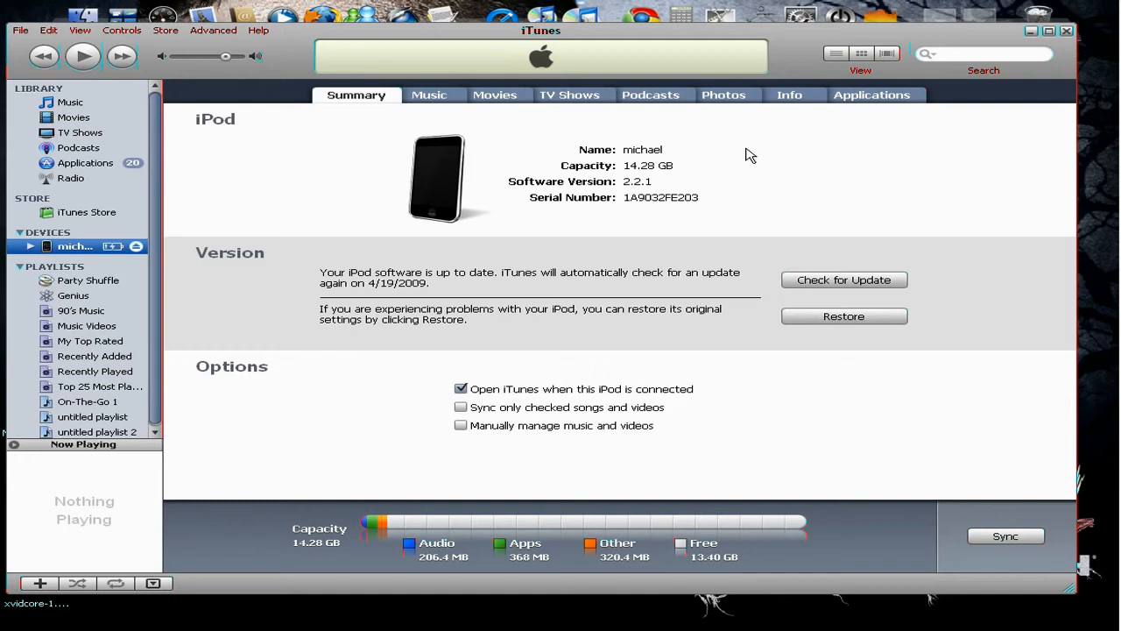
pyautogui.moveTo(927, 82)
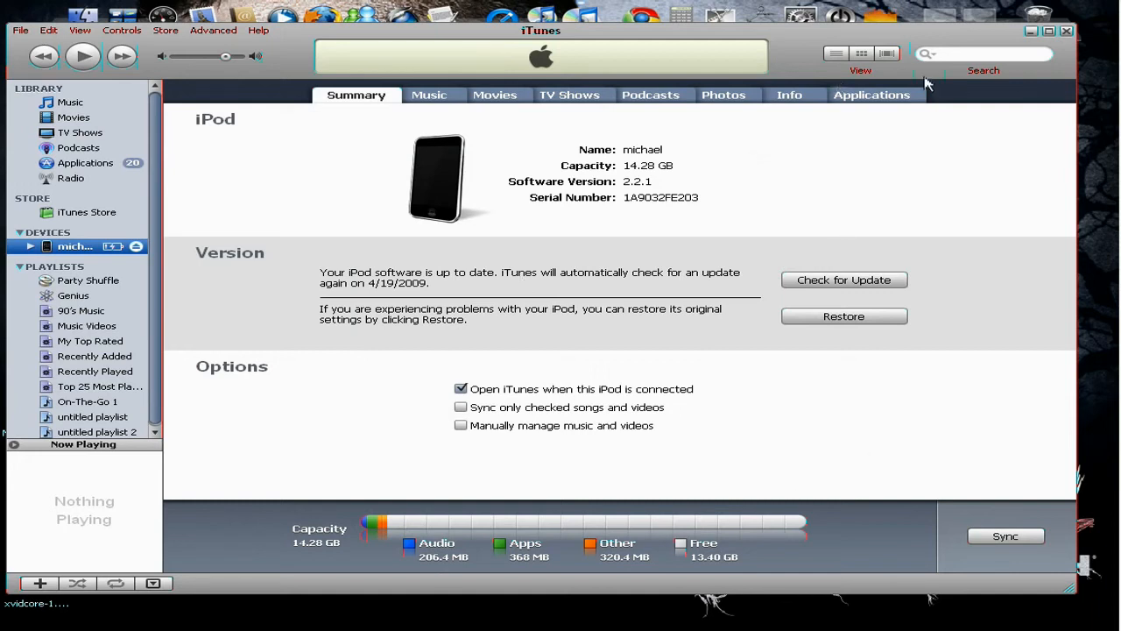